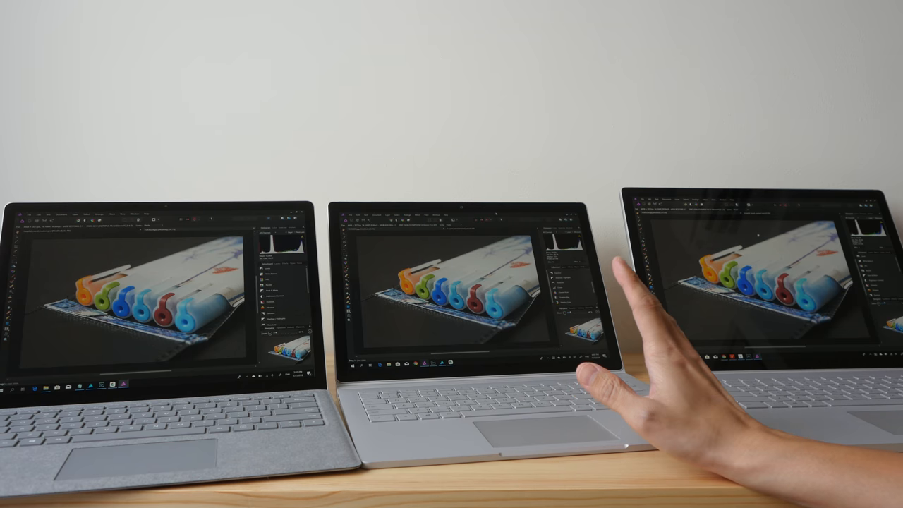
{"action": "mouse_move", "coordinate": [634, 317]}
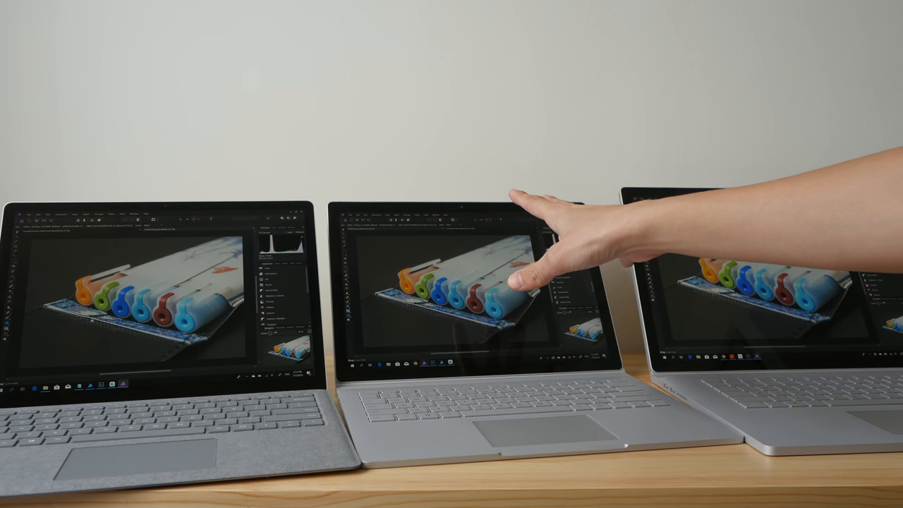
{"action": "mouse_move", "coordinate": [550, 268]}
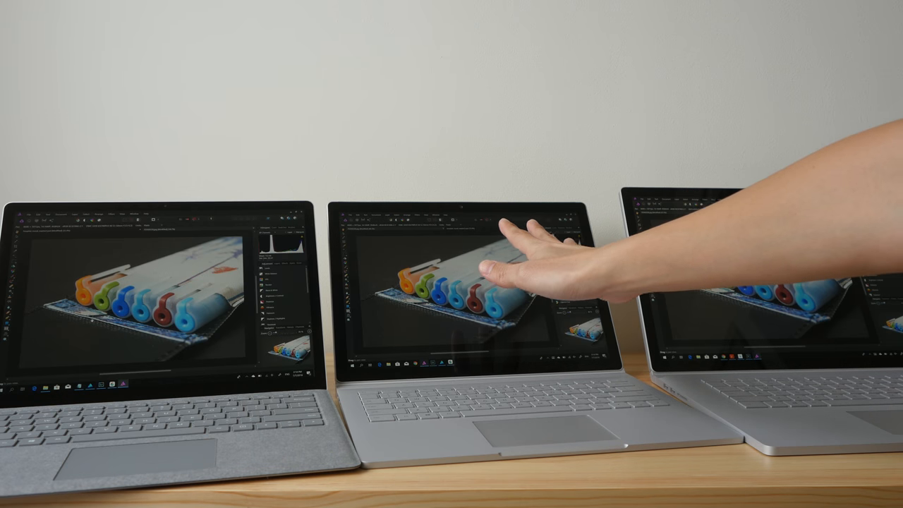
{"action": "mouse_move", "coordinate": [564, 282]}
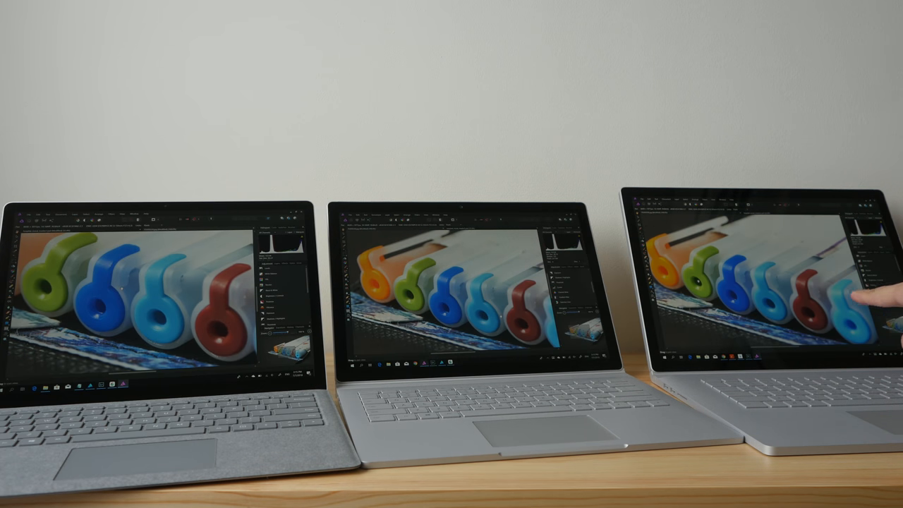
{"action": "mouse_move", "coordinate": [868, 205]}
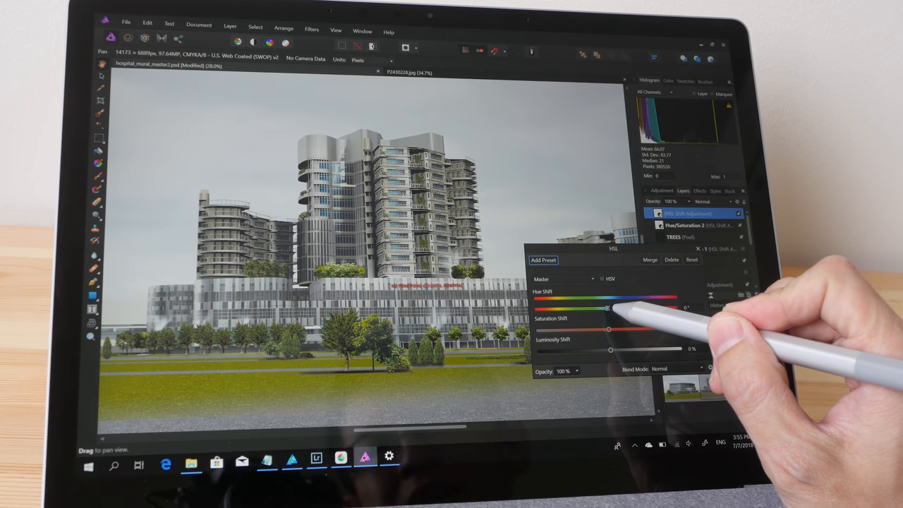
Shift the HSL Hue slider so the trees and water turn orange, then back down to purple.
{"action": "left_click_drag", "start_coordinate": [605, 307], "coordinate": [623, 307]}
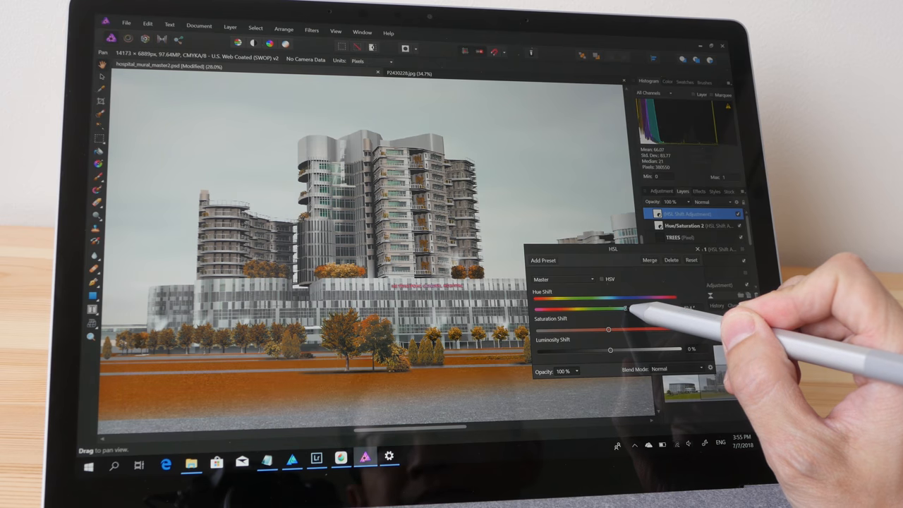
{"action": "left_click_drag", "start_coordinate": [624, 307], "coordinate": [632, 307]}
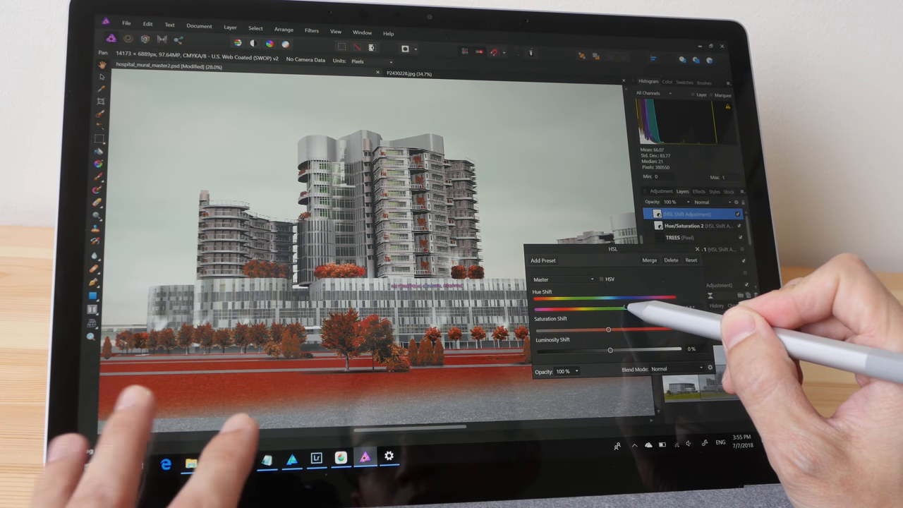
{"action": "left_click_drag", "start_coordinate": [627, 310], "coordinate": [590, 310]}
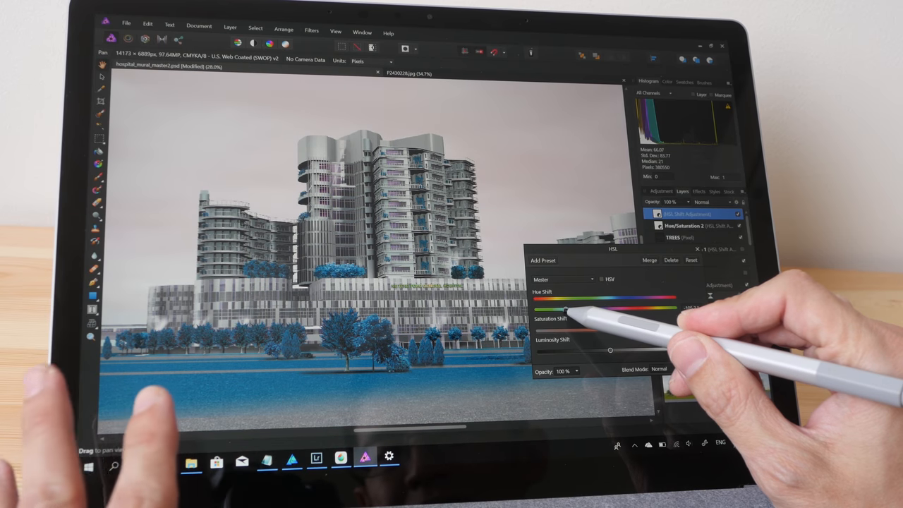
{"action": "left_click_drag", "start_coordinate": [576, 299], "coordinate": [542, 310]}
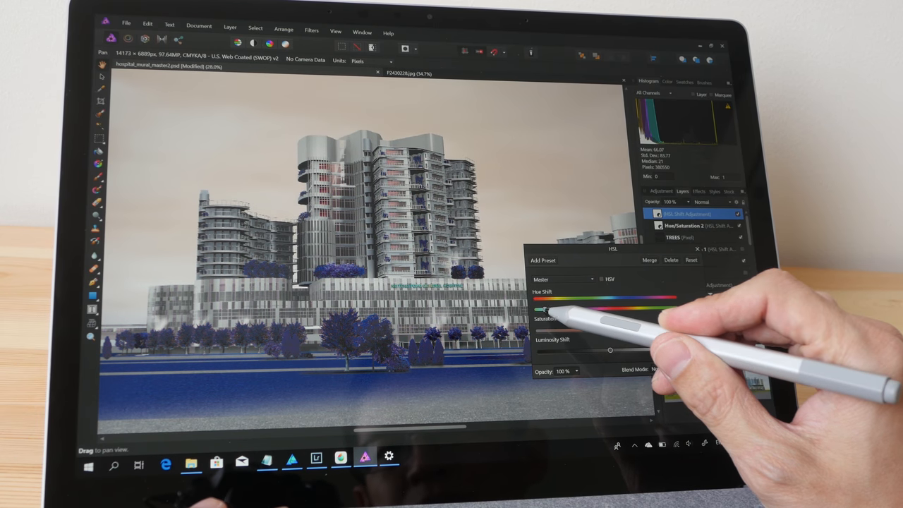
Sweep the Hue Shift upward through orange and red to magenta, then ease it back.
{"action": "left_click_drag", "start_coordinate": [539, 307], "coordinate": [576, 308]}
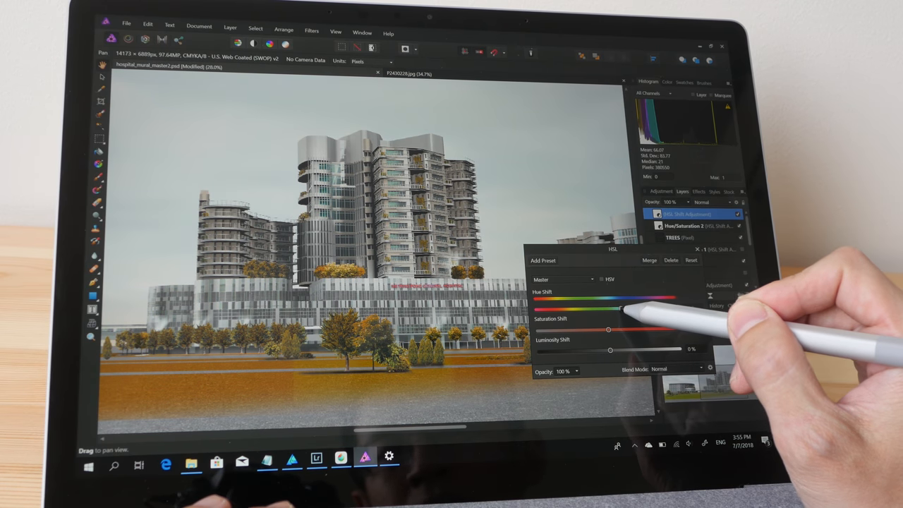
{"action": "left_click_drag", "start_coordinate": [618, 308], "coordinate": [637, 307]}
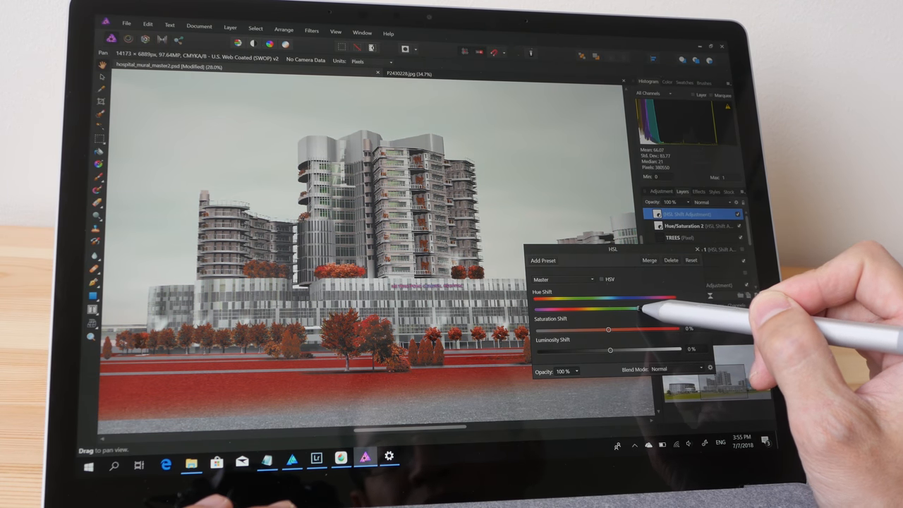
{"action": "left_click_drag", "start_coordinate": [637, 307], "coordinate": [665, 307]}
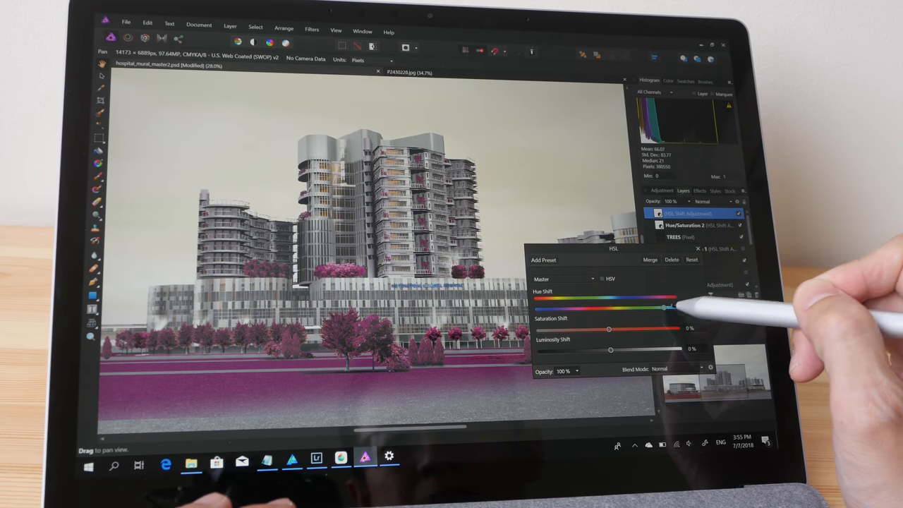
{"action": "left_click_drag", "start_coordinate": [666, 305], "coordinate": [618, 305]}
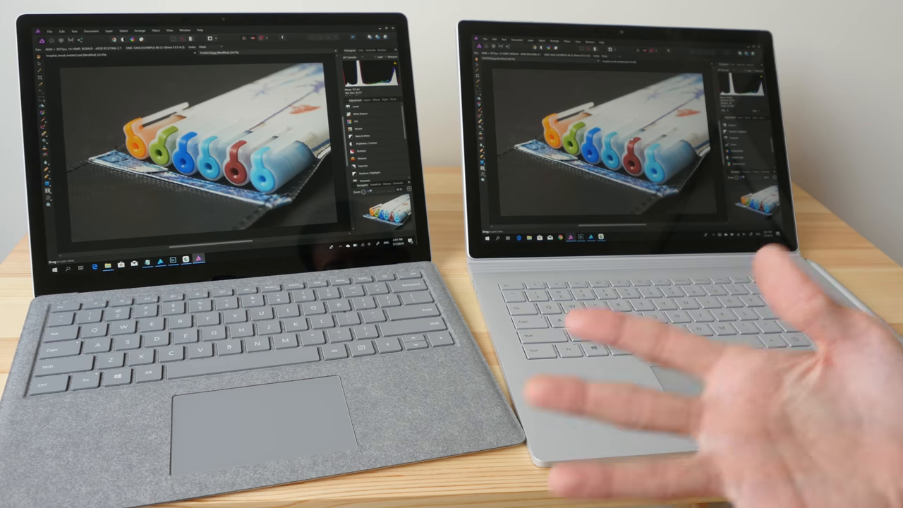
{"action": "mouse_move", "coordinate": [670, 331]}
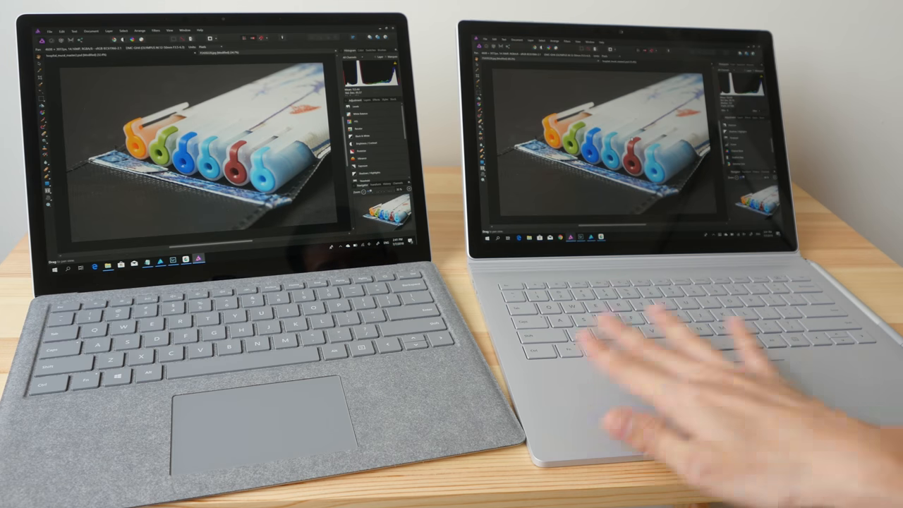